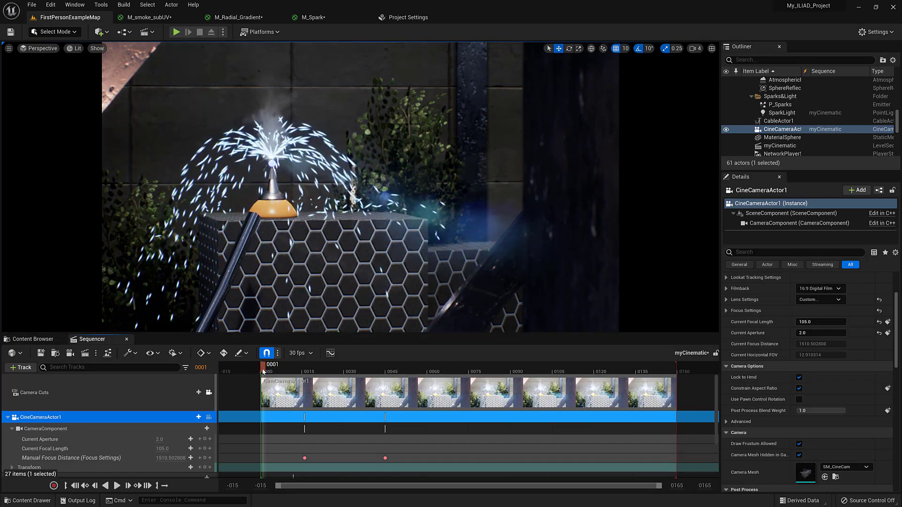
# Scrub the Sequencer playhead from frame 1 to about frame 59 to preview the rack focus
pyautogui.moveTo(266, 365); pyautogui.dragTo(439, 365)
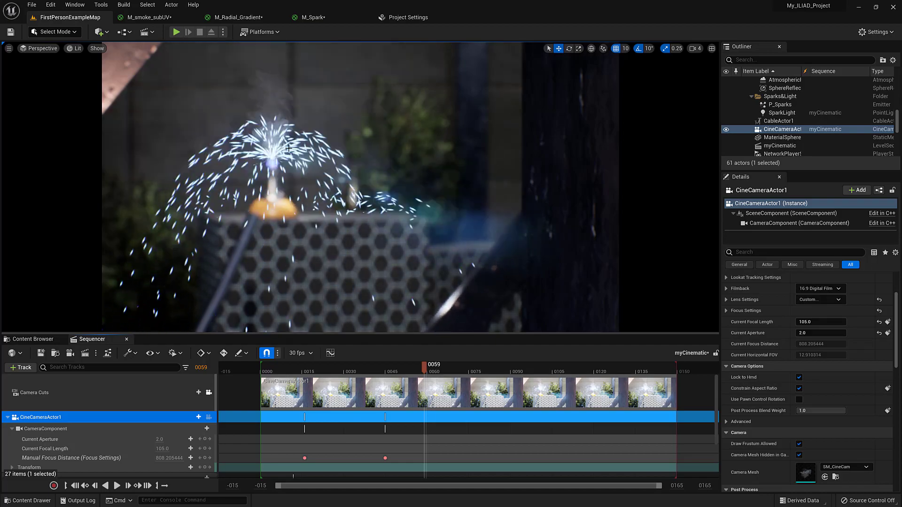
# Select the P_Sparks emitter and bring its M_smoke_subUV material into the material editor
pyautogui.click(780, 104)
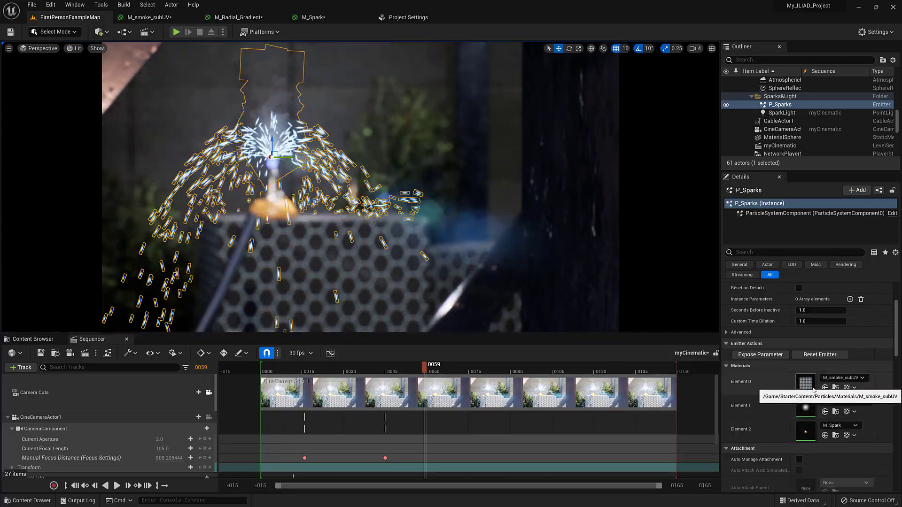
pyautogui.click(153, 16)
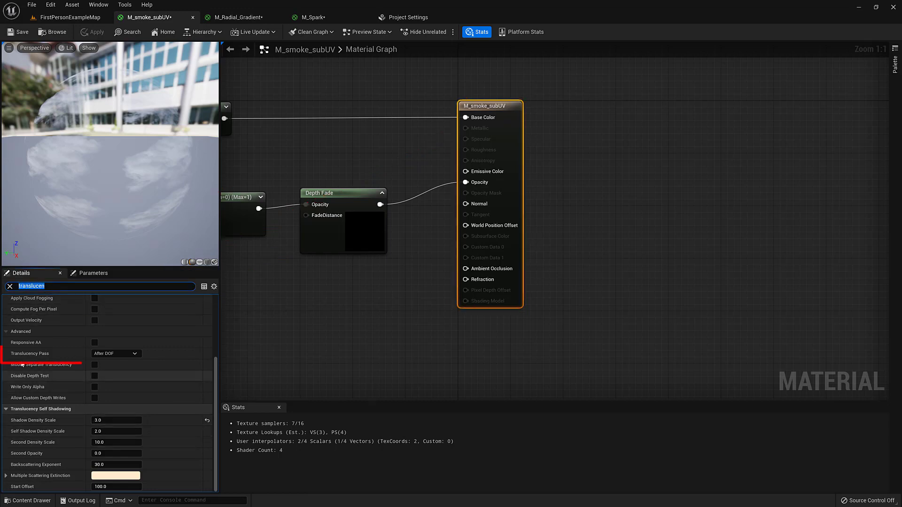
pyautogui.moveTo(30, 354)
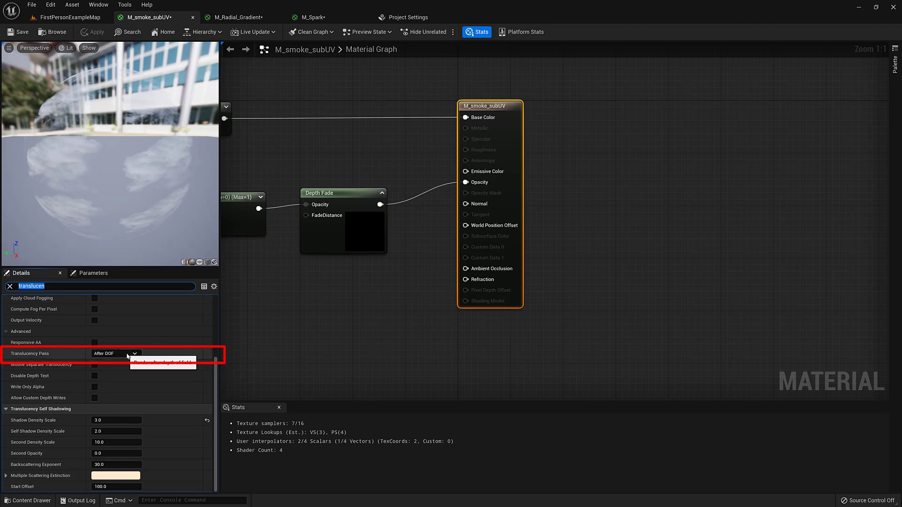
# Set M_smoke_subUV's Translucency Pass to Before DOF
pyautogui.click(115, 353)
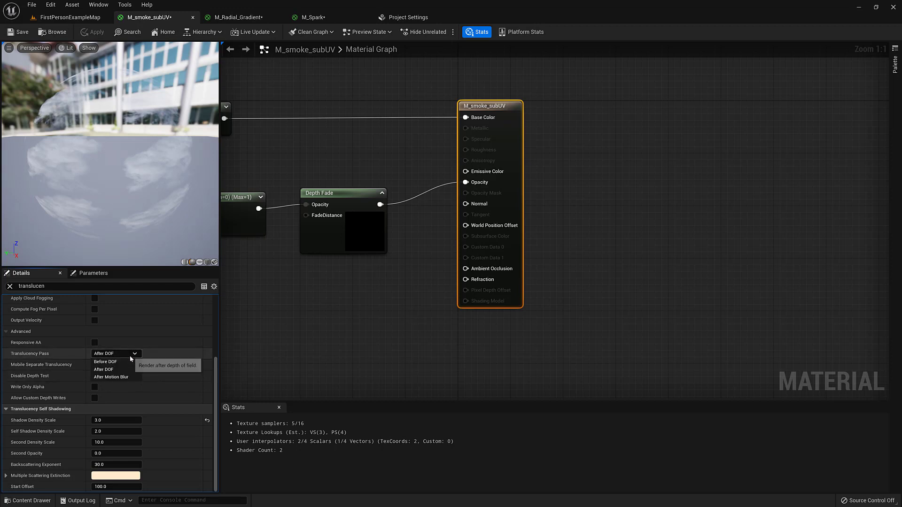
pyautogui.click(104, 362)
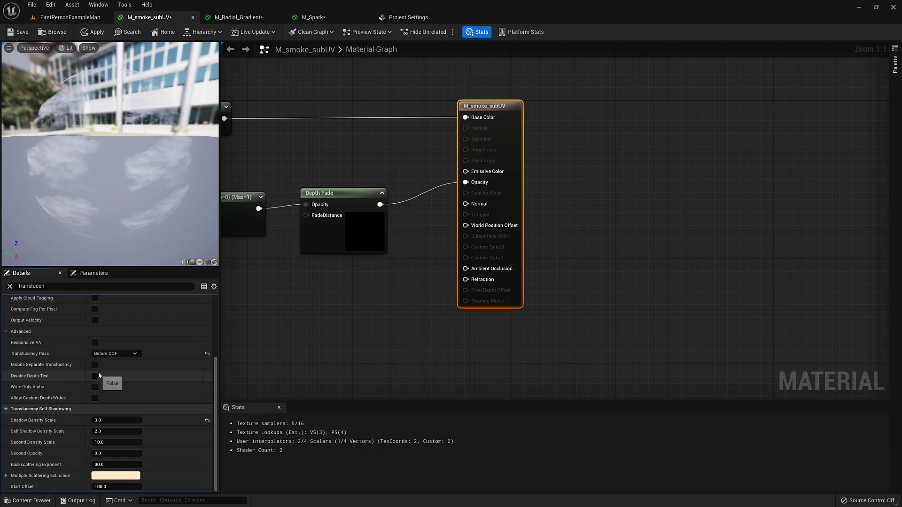
pyautogui.click(235, 17)
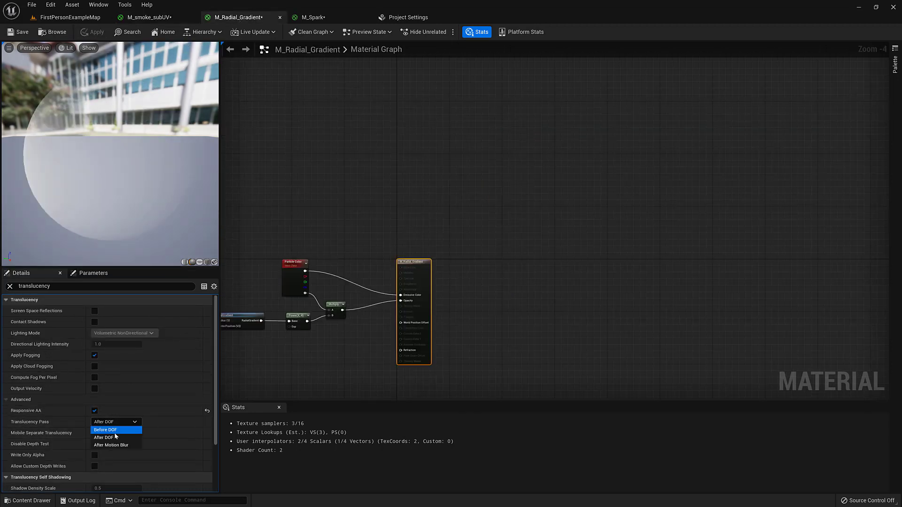
# Set Translucency Pass to Before DOF on both M_Radial_Gradient and M_Spark
pyautogui.click(105, 429)
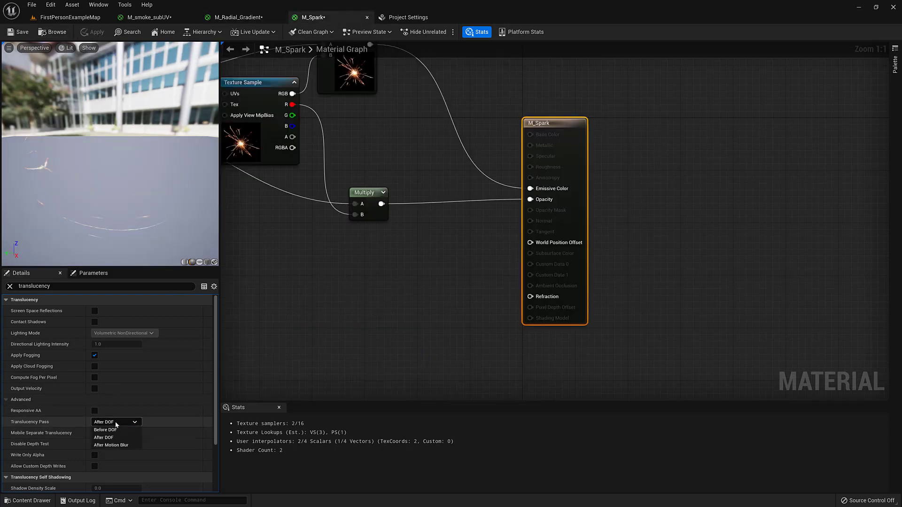
pyautogui.click(104, 430)
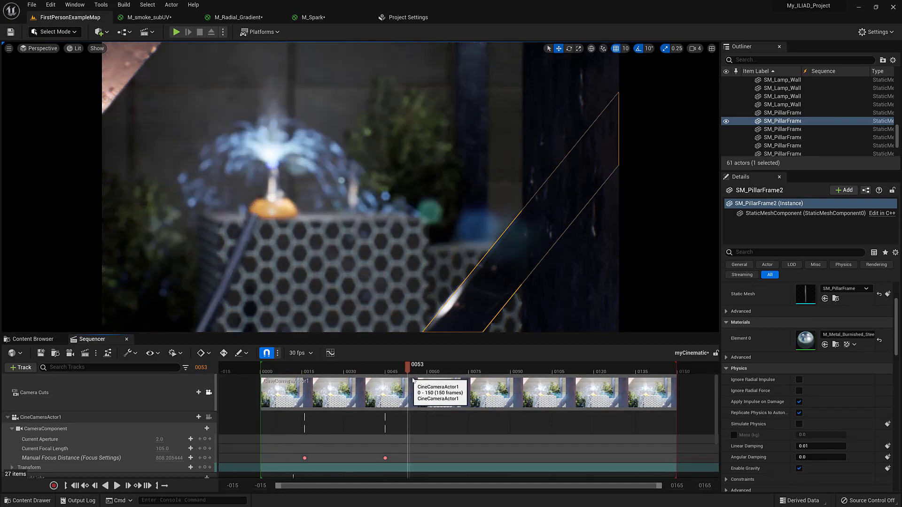
# Scrub the Sequencer to around frame 55 to confirm the sparks blur with the scene
pyautogui.moveTo(416, 365); pyautogui.dragTo(415, 365)
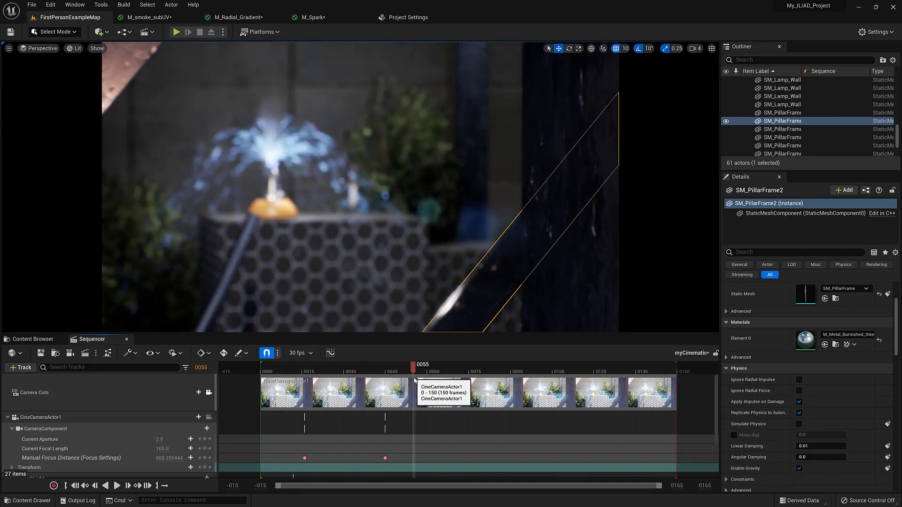